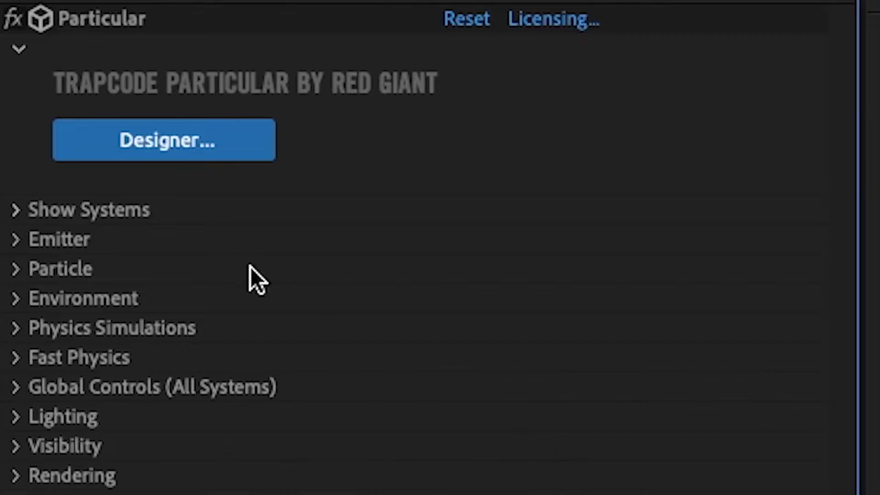
Launch the Particular Designer and show the Physics Simulations block, with everything still off
click(163, 140)
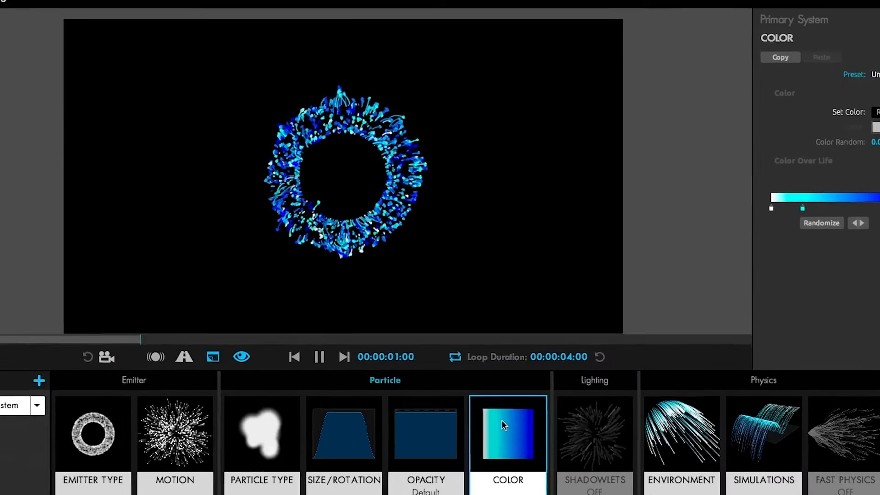
click(763, 432)
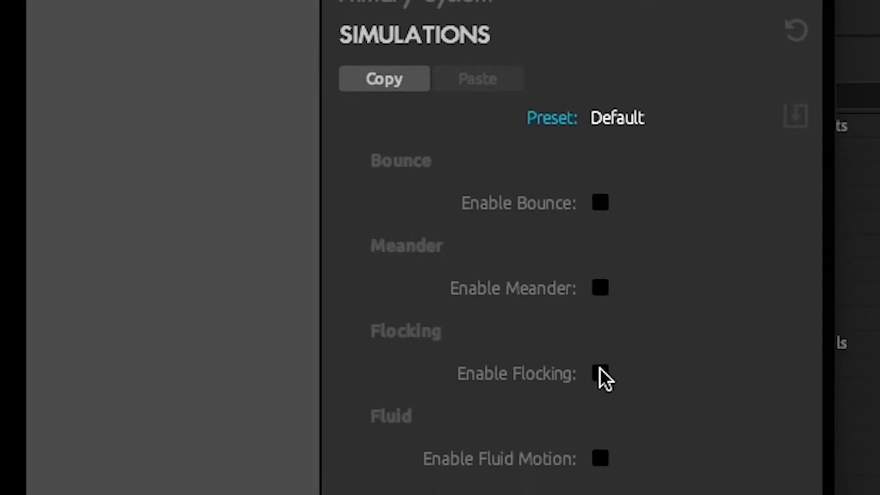
Tick Enable Flocking in the Simulations panel
click(600, 374)
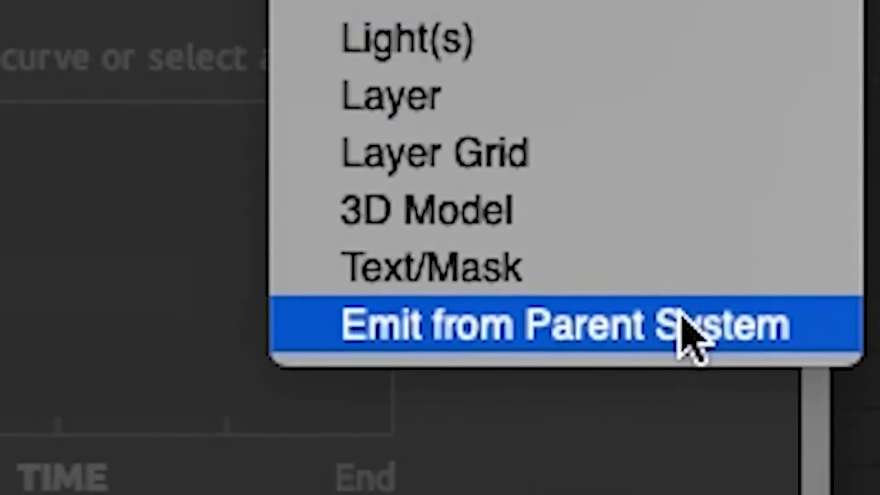
Set the Emitter Type to Emit from Parent System
click(561, 324)
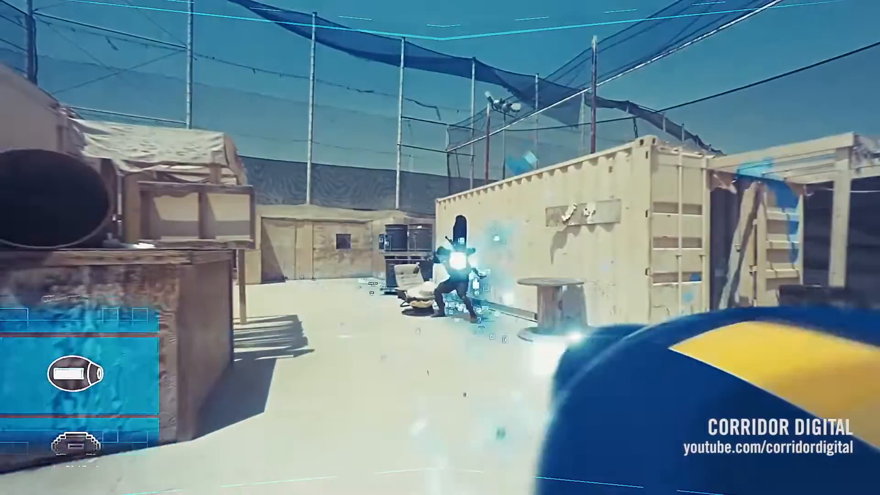